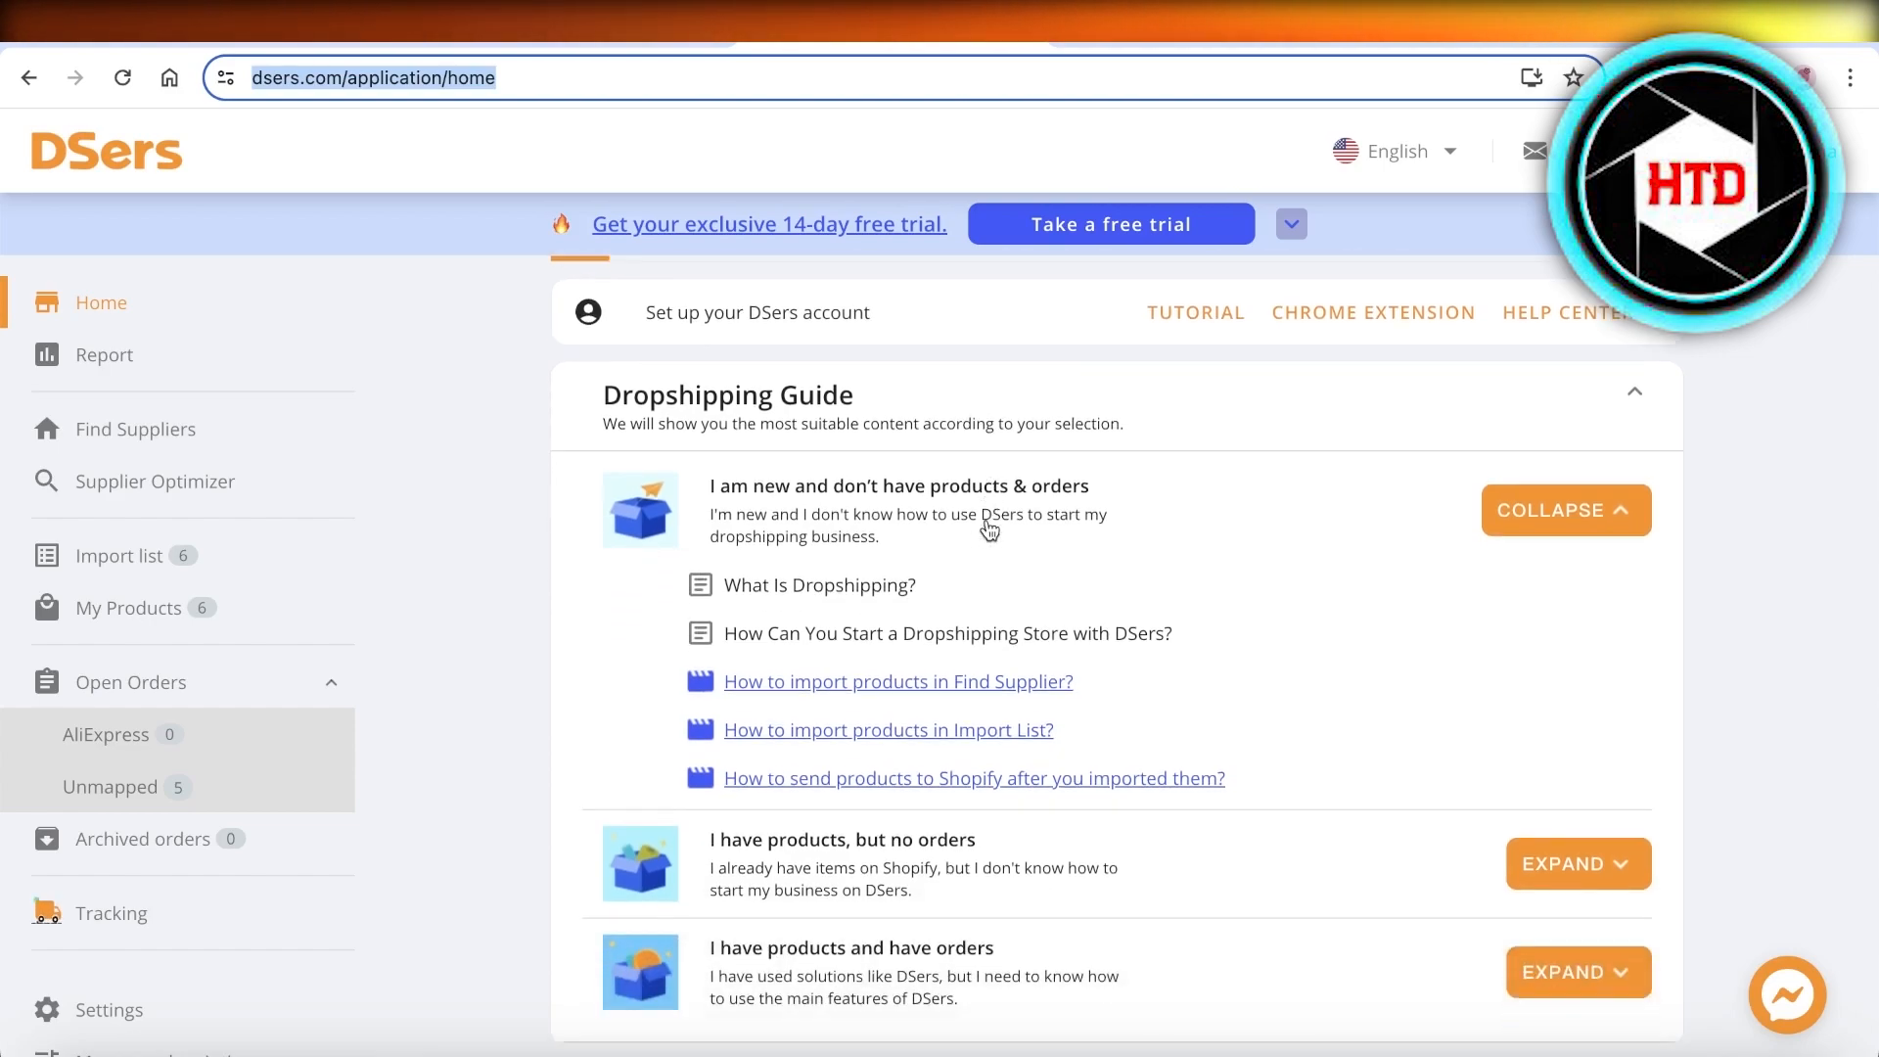
Scroll the DSers sidebar and choose LINK TO MORE STORES
{"action": "scroll", "scroll_direction": "down", "scroll_amount": 3}
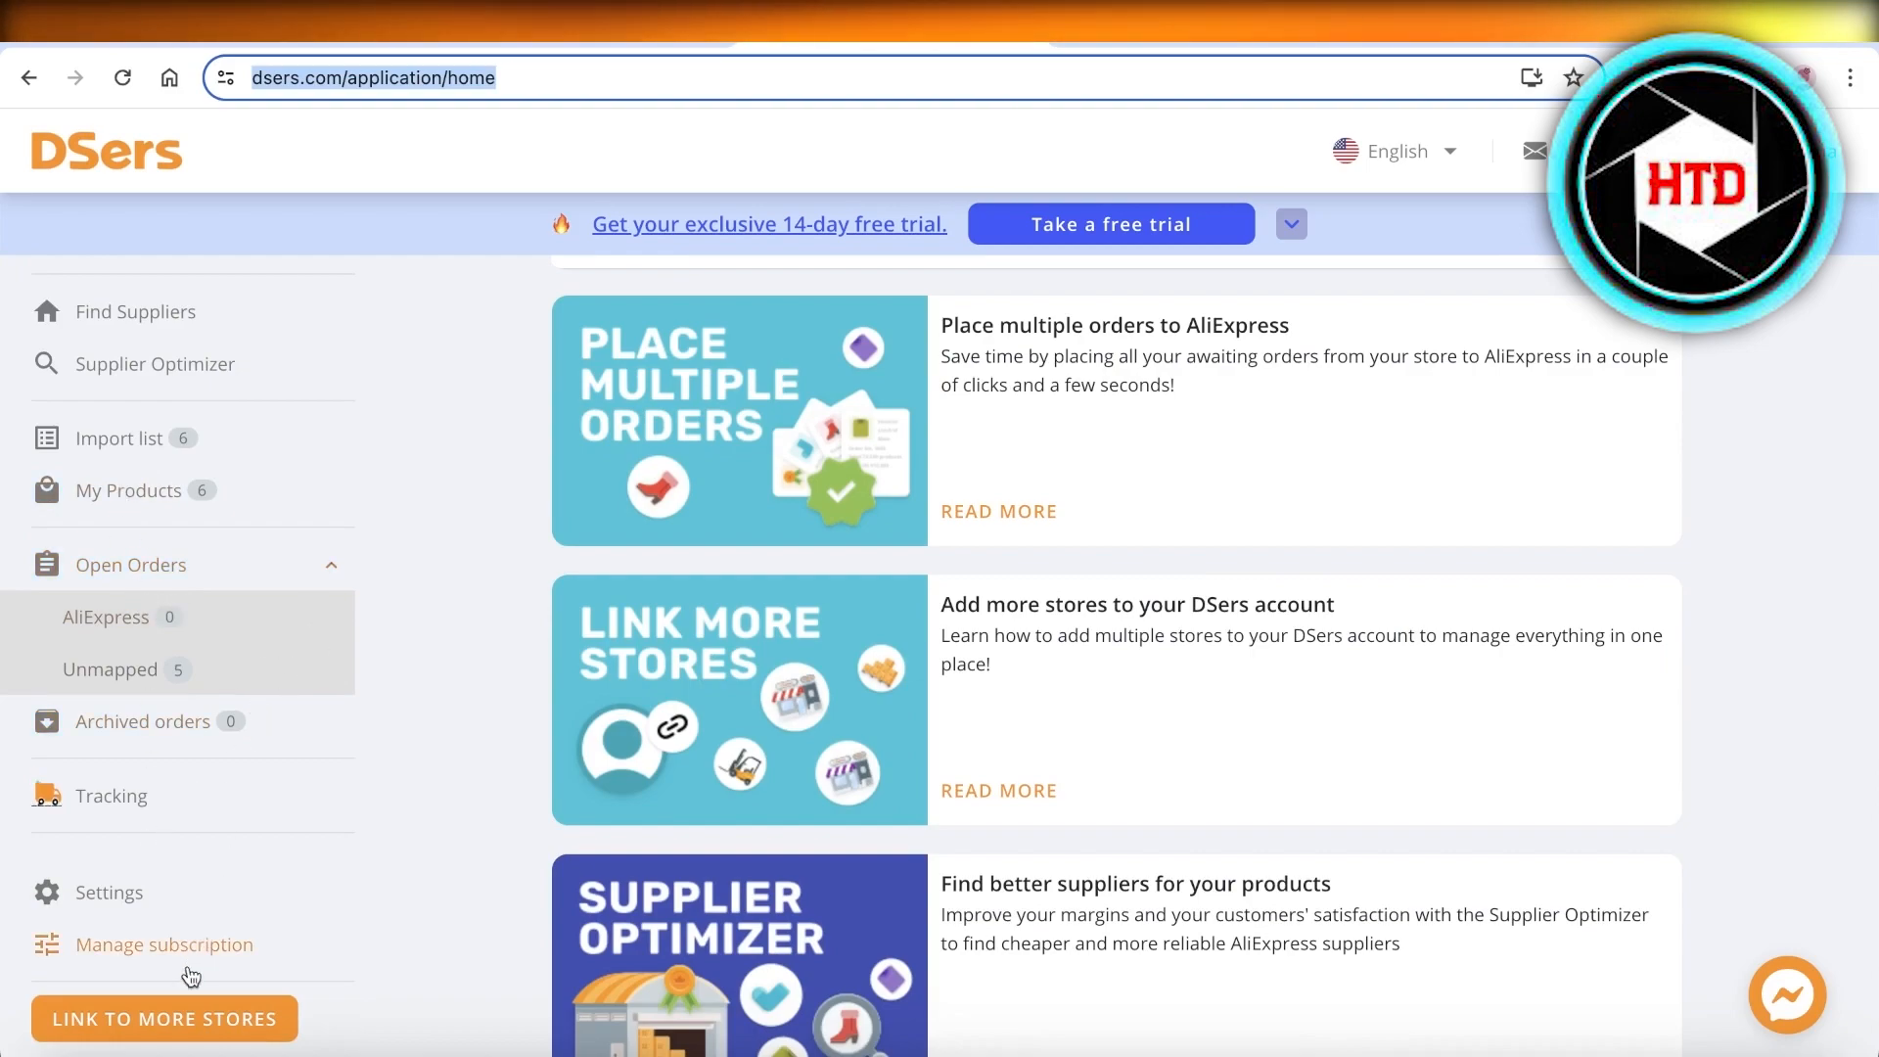
{"action": "left_click", "coordinate": [164, 1018]}
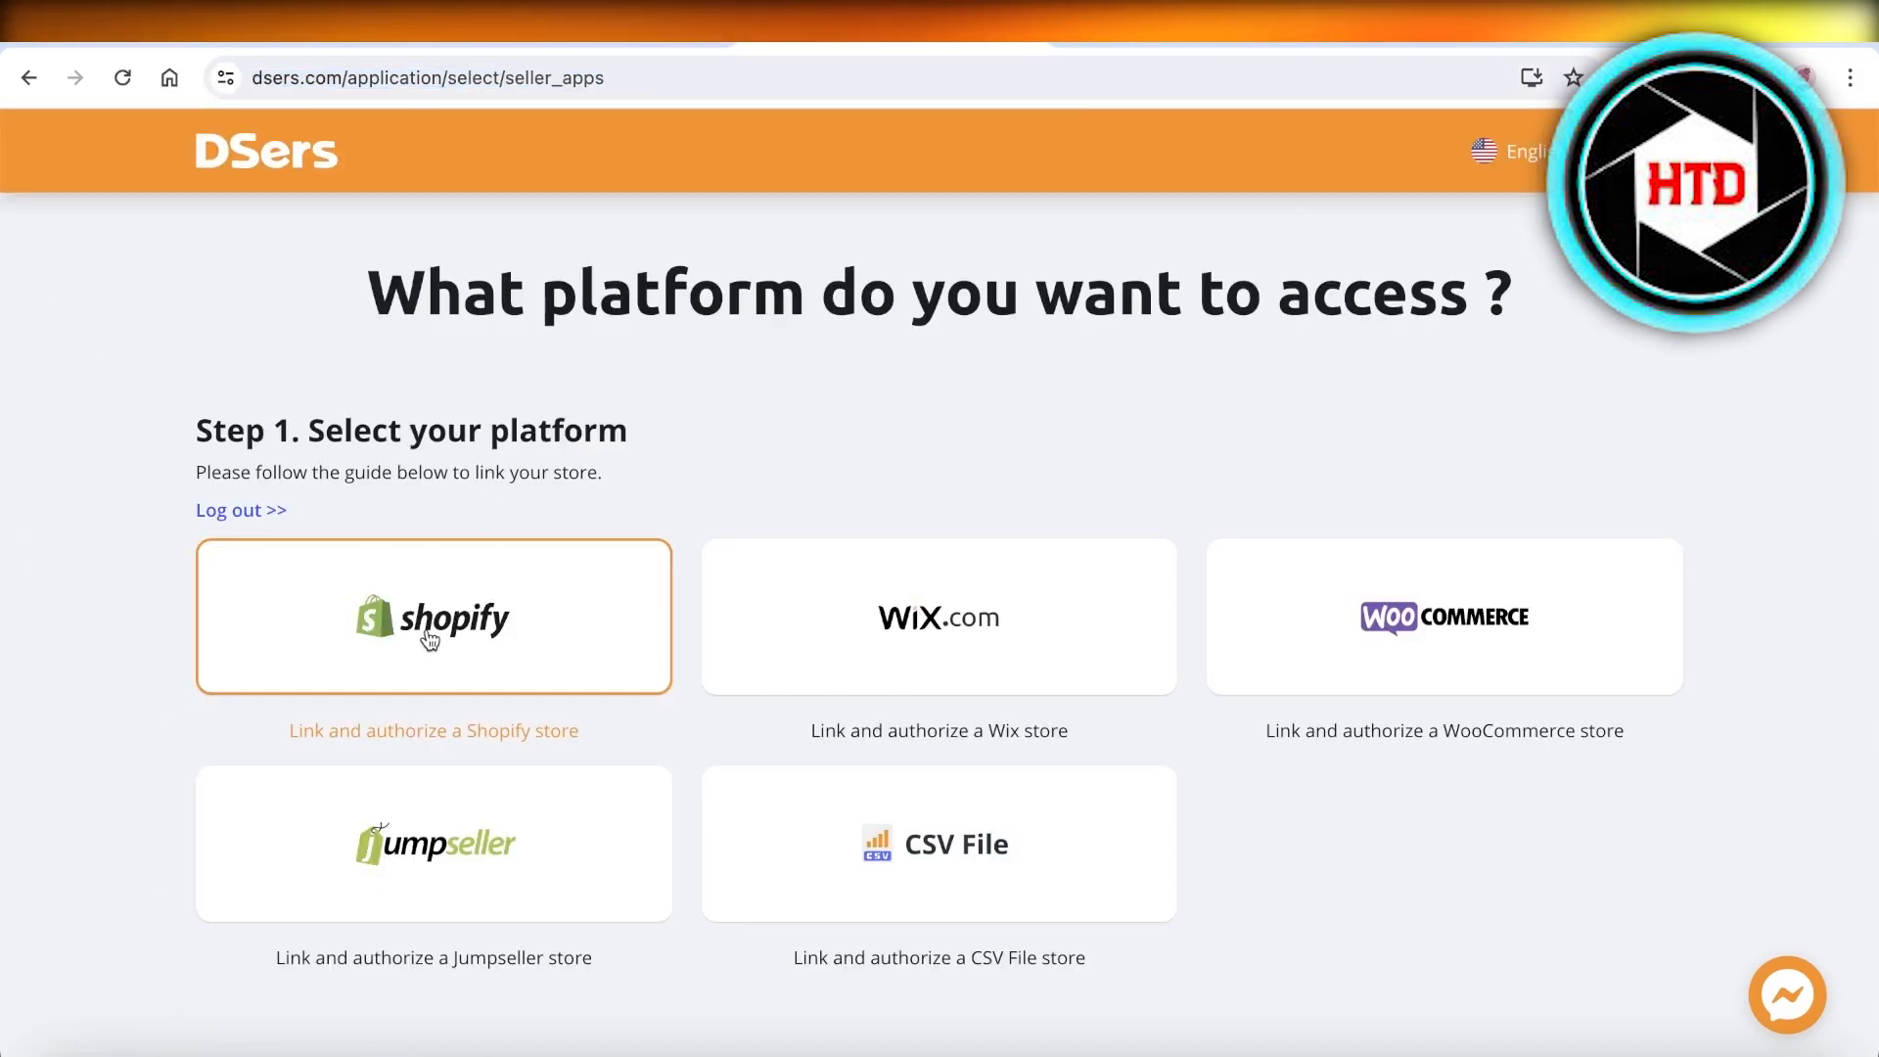
Select Shopify under Step 1 to open the DSers app listing
{"action": "left_click", "coordinate": [433, 618]}
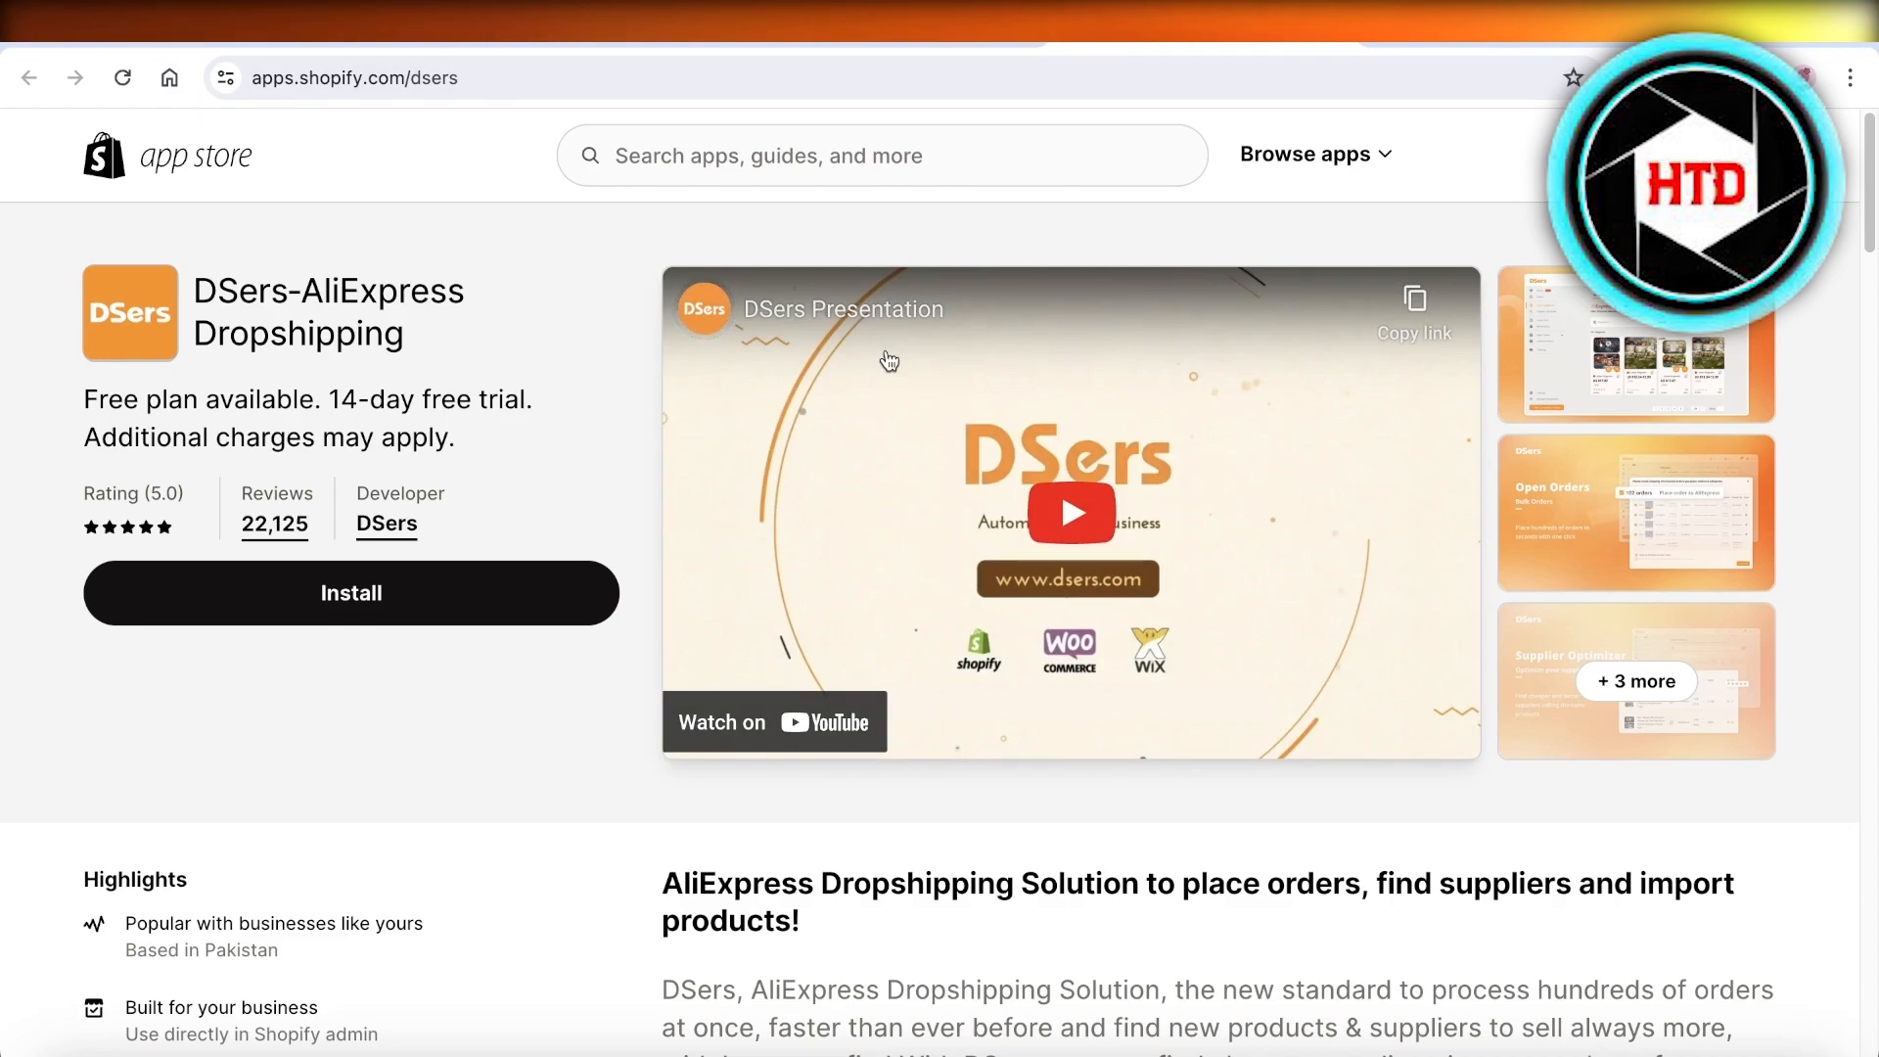
Install the DSers-AliExpress Dropshipping app from its App Store page
{"action": "left_click", "coordinate": [352, 592]}
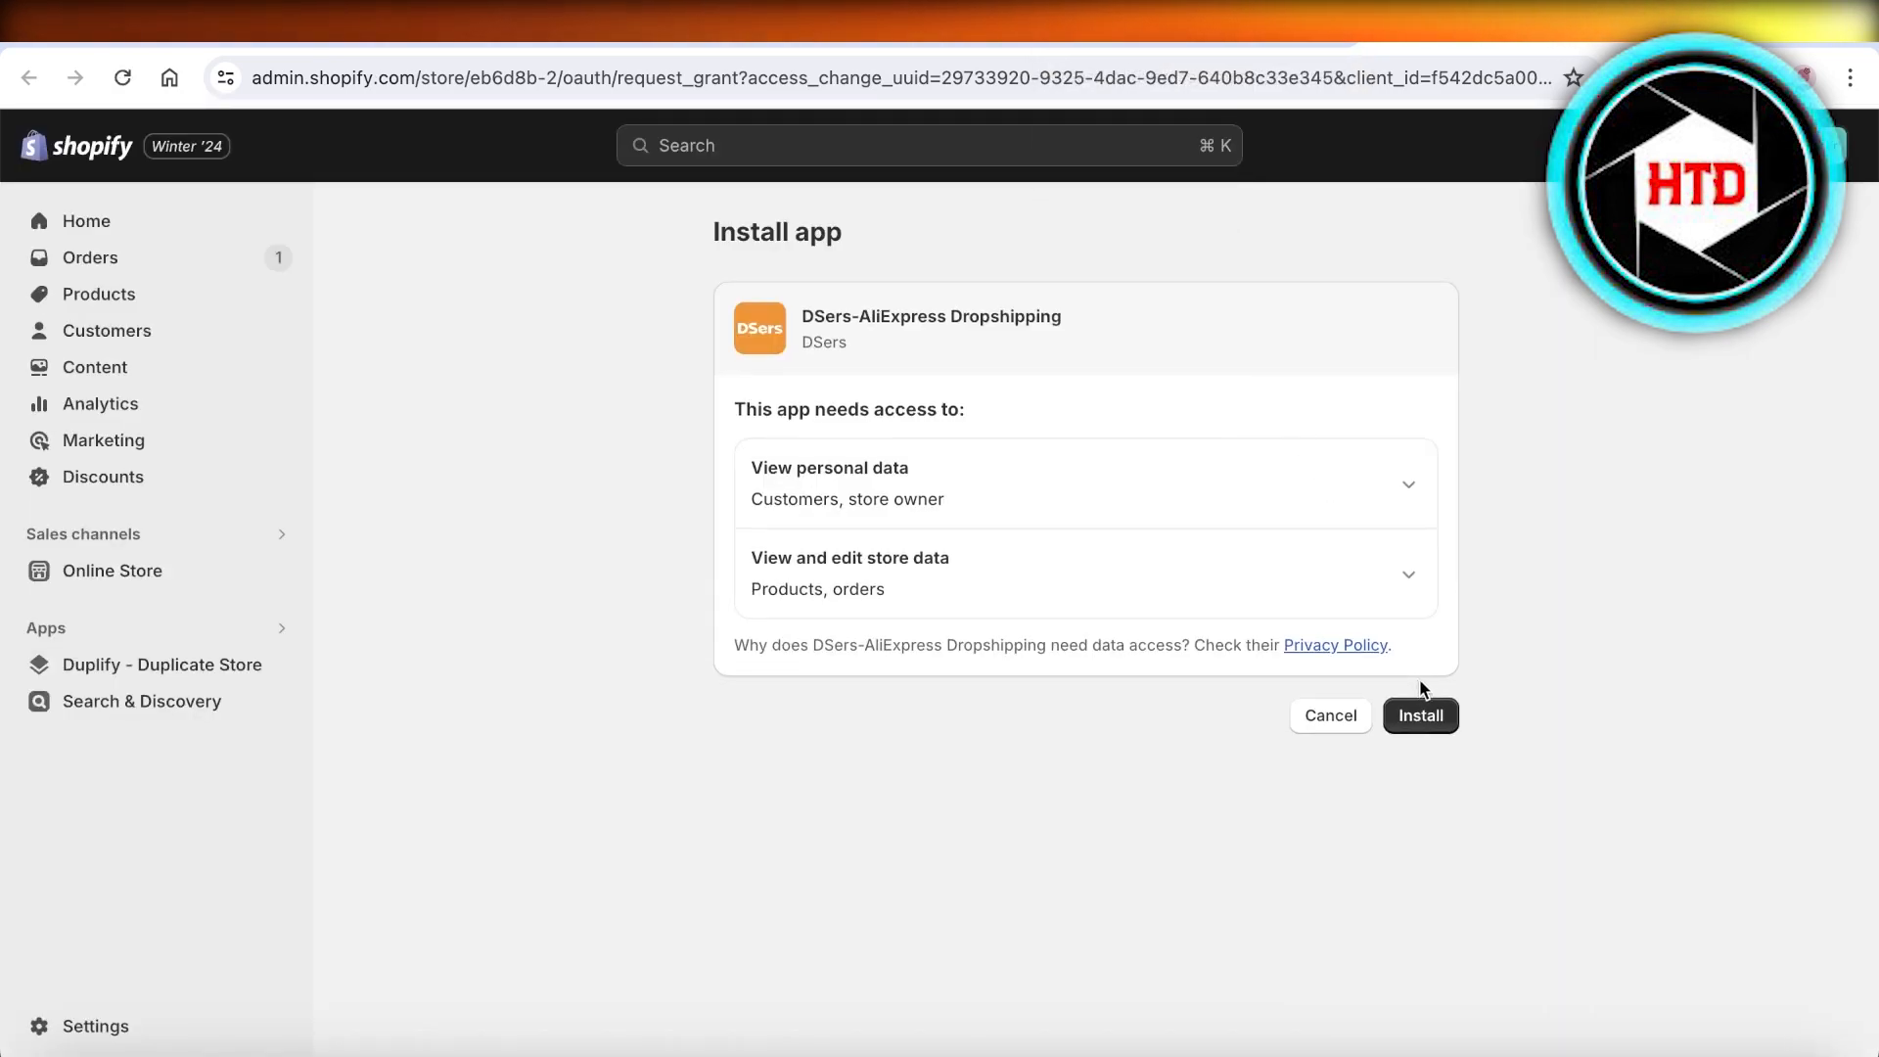
Approve the app's store access, confirm binding the DSers account, and dismiss the abnormal stores notice
{"action": "left_click", "coordinate": [1420, 715]}
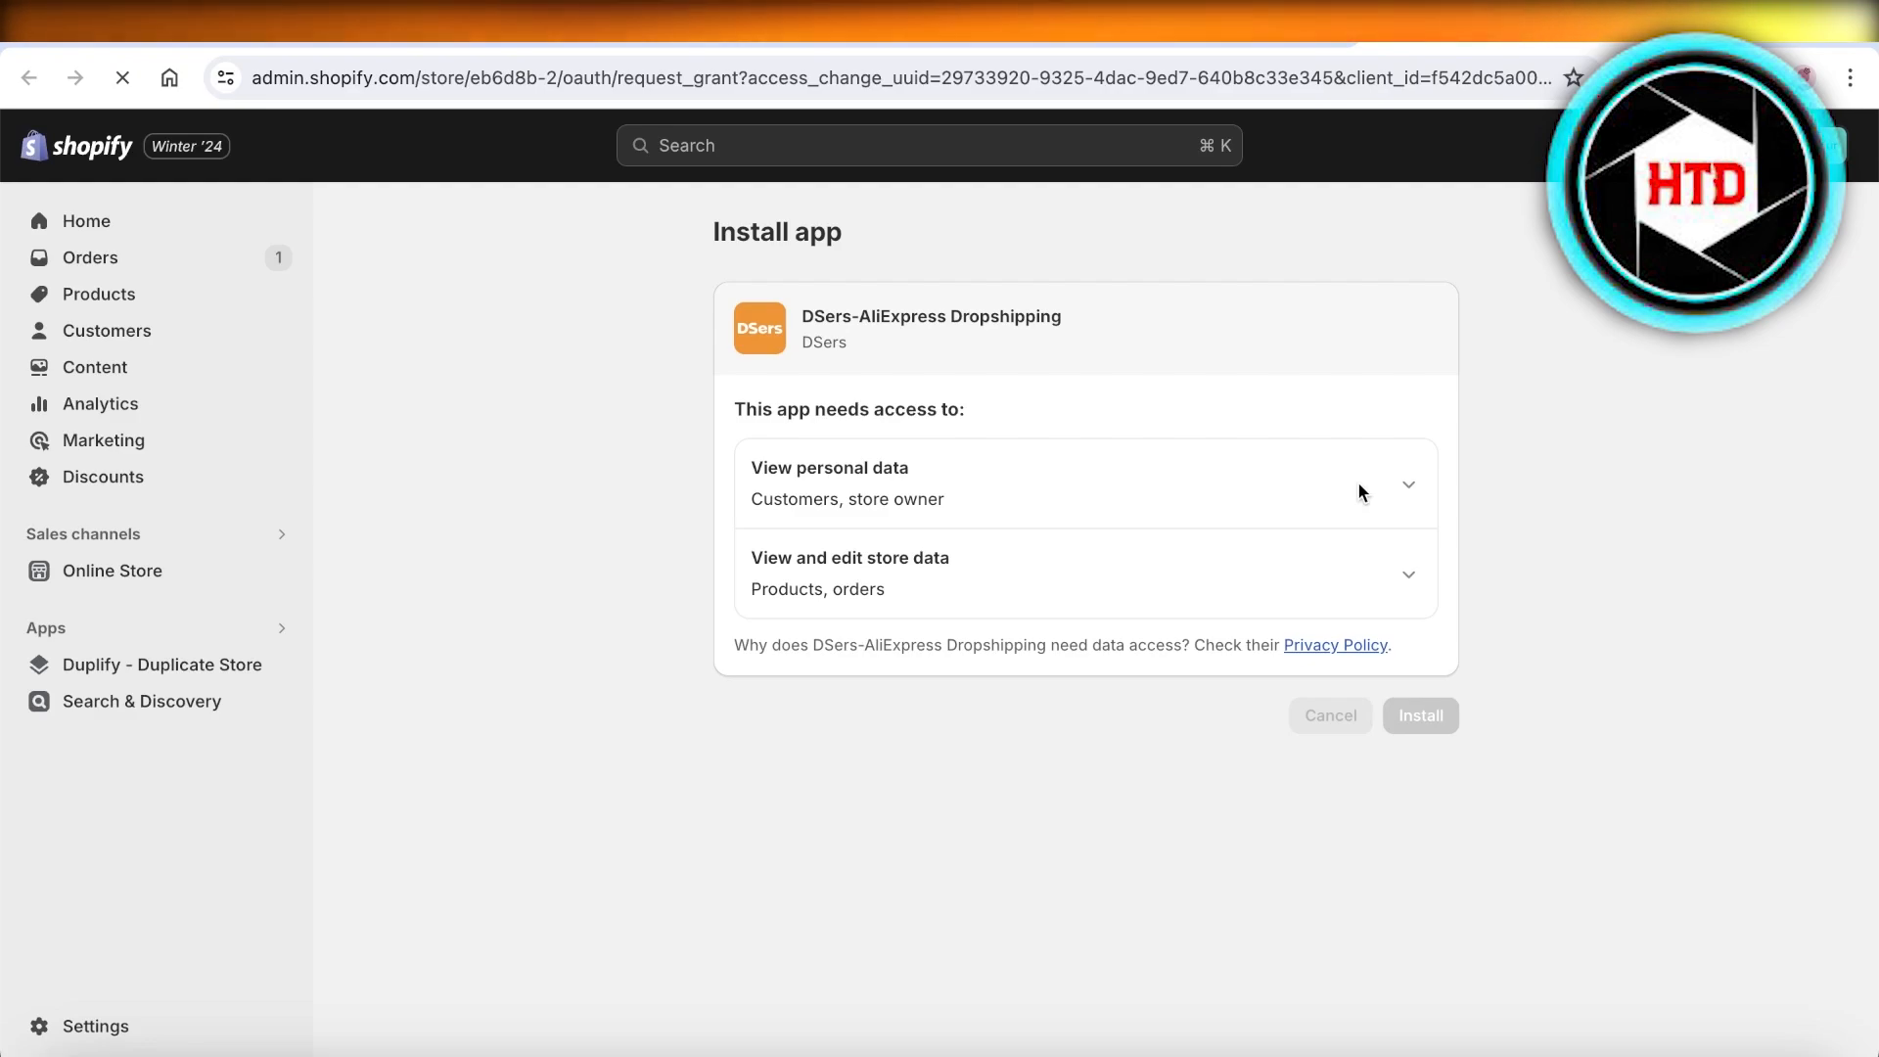
{"action": "left_click", "coordinate": [1419, 715]}
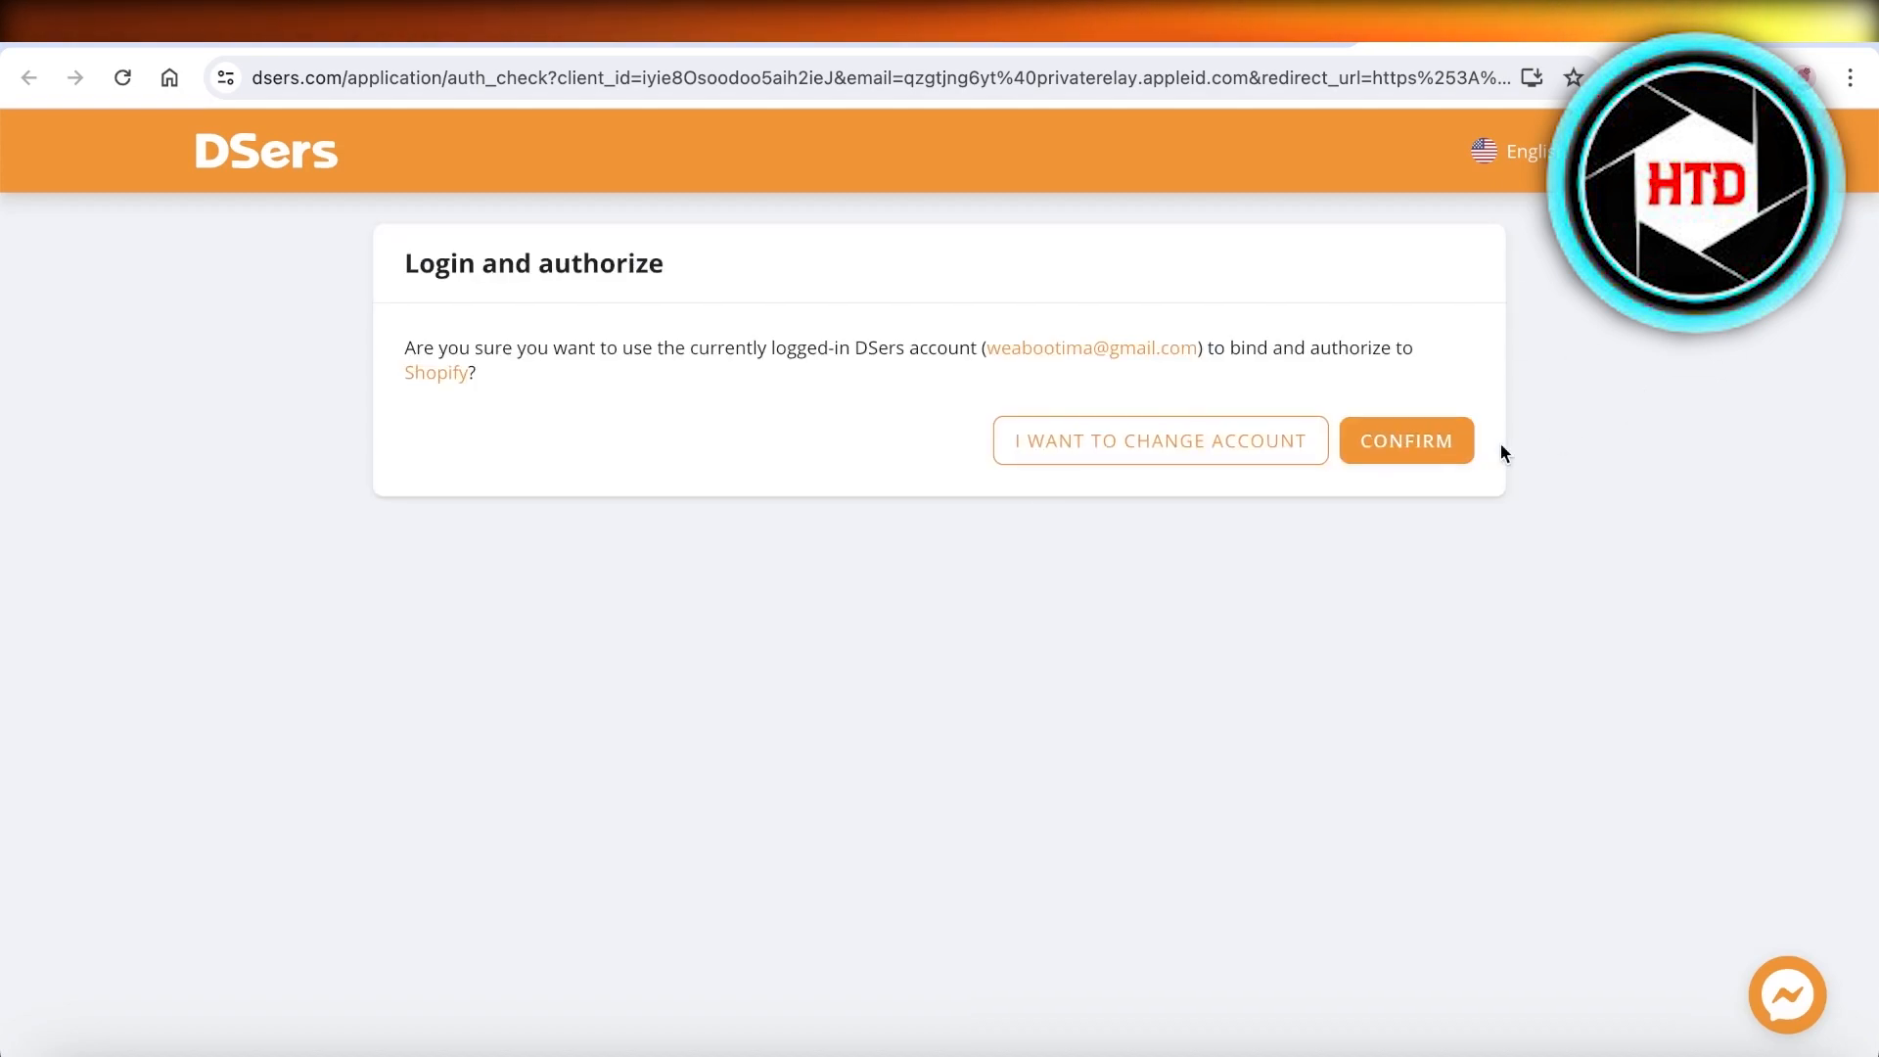
{"action": "left_click", "coordinate": [1404, 439]}
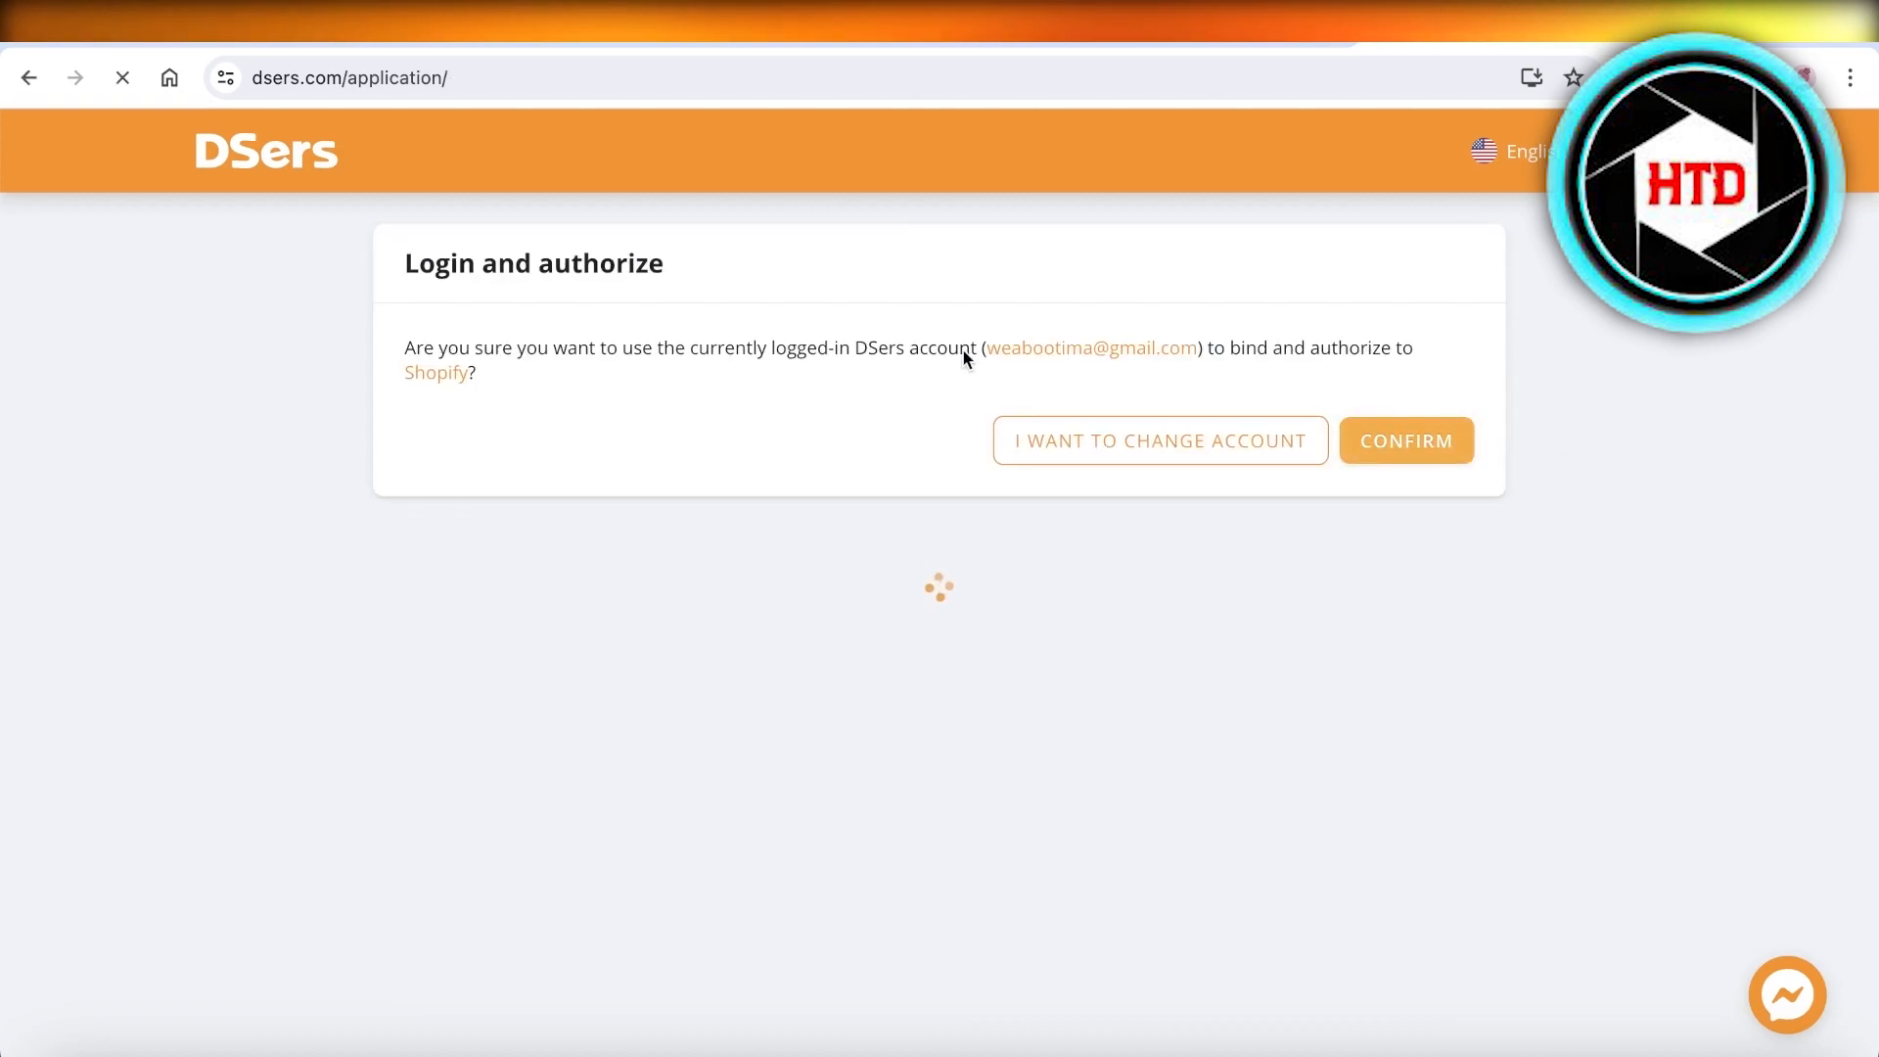
{"action": "left_click", "coordinate": [1404, 439]}
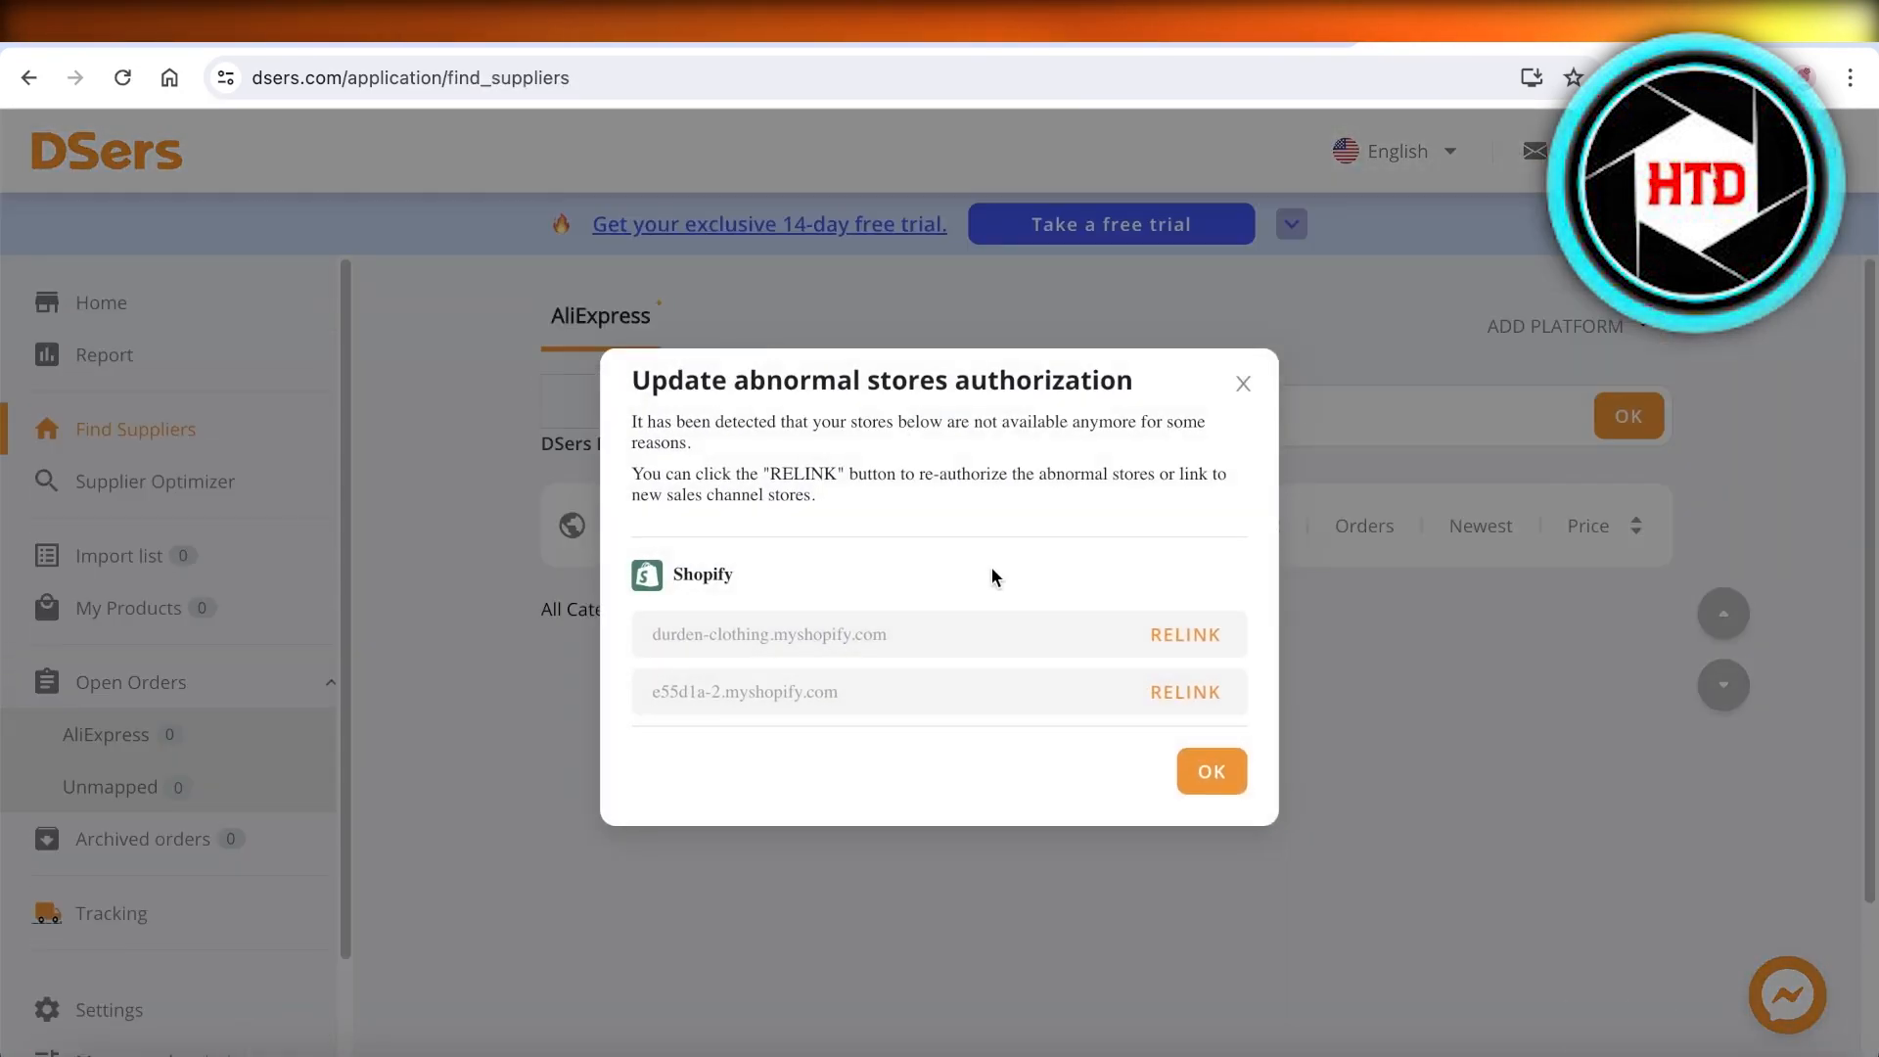
{"action": "left_click", "coordinate": [1211, 770]}
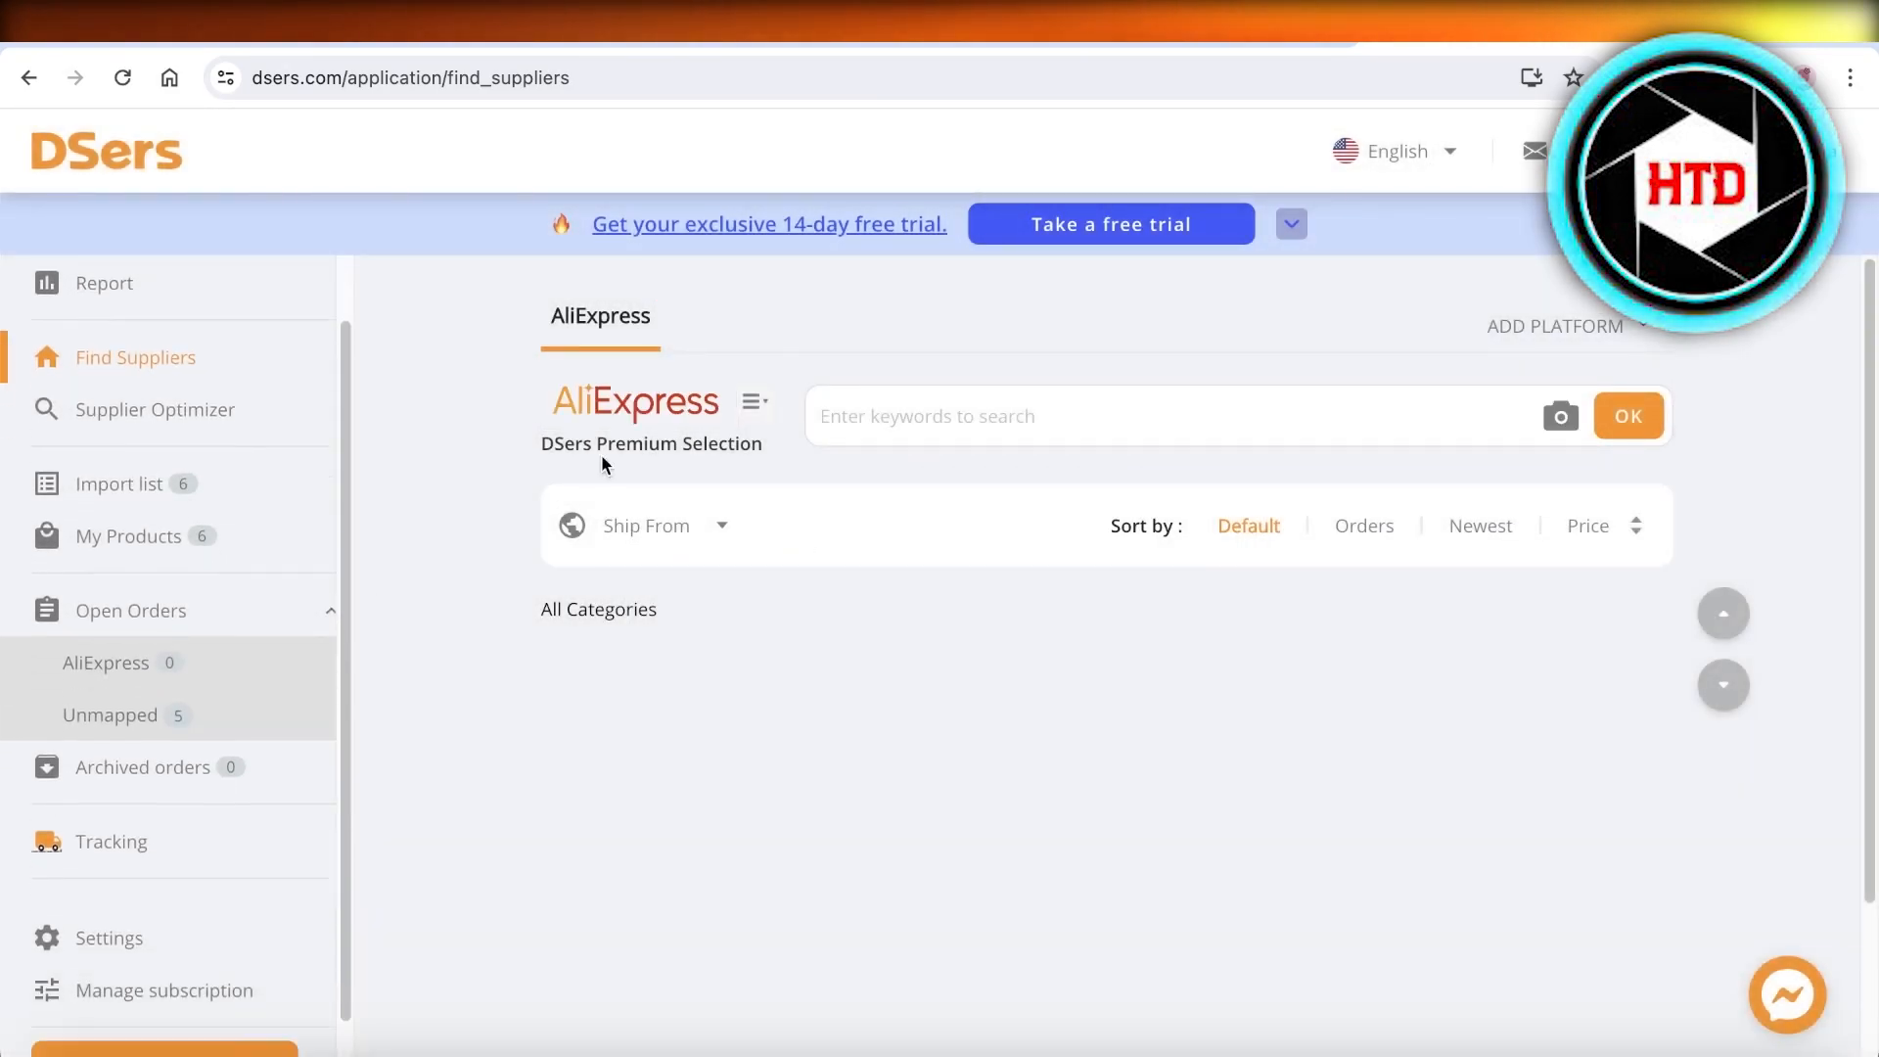